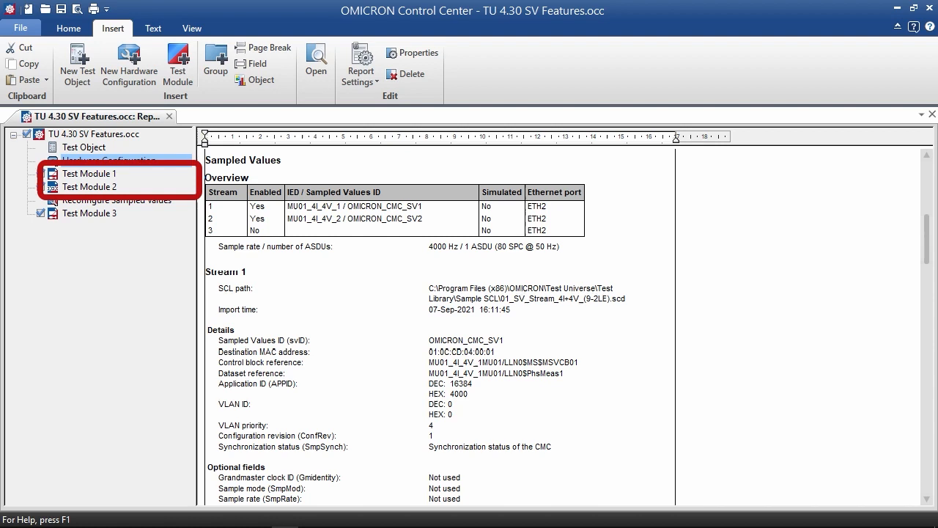
Open the Sampled Values configuration from Global Hardware Configuration and begin an SCL import.
left_click(110, 160)
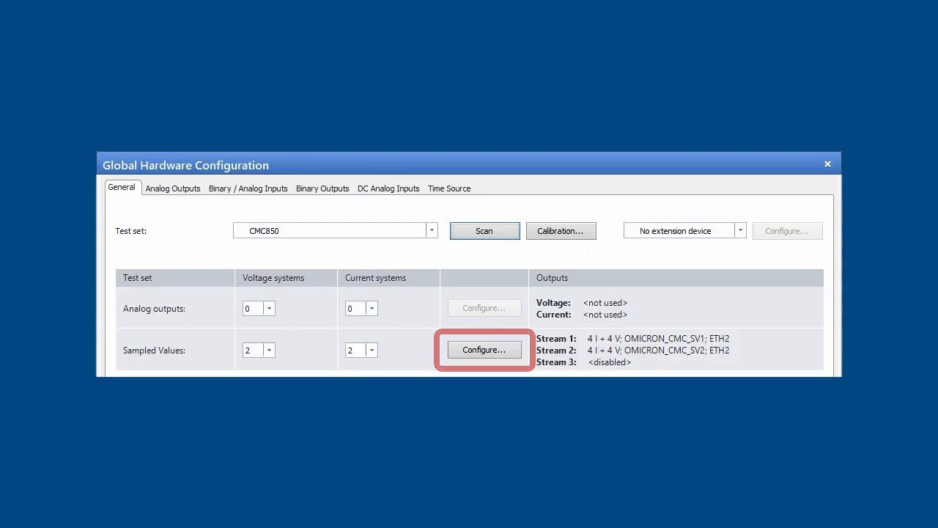
left_click(484, 349)
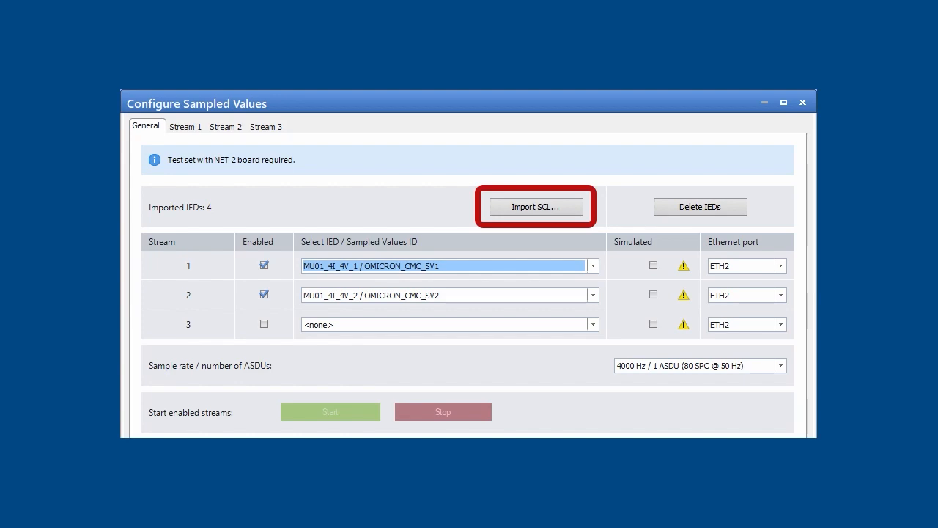
left_click(536, 206)
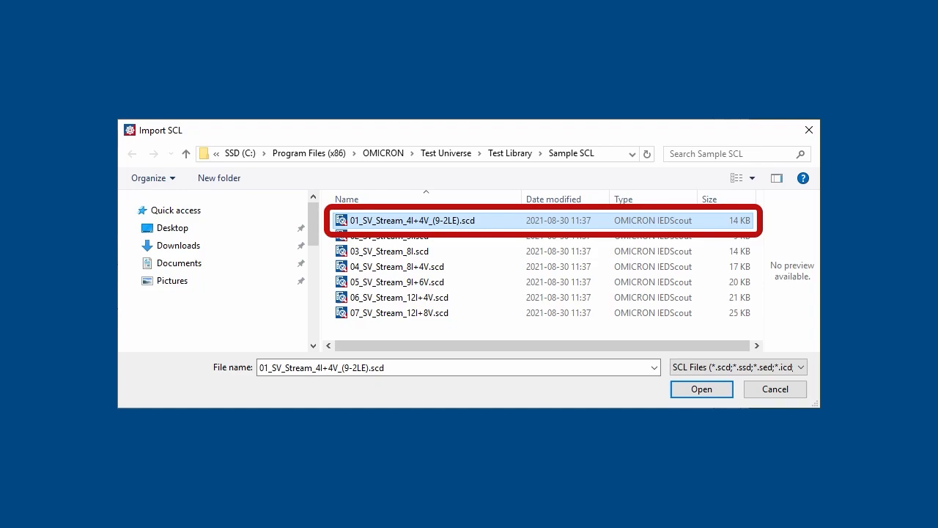
Import the 01_SV_Stream_4I+4V_(9-2LE).scd file from the Sample SCL folder.
left_click(701, 388)
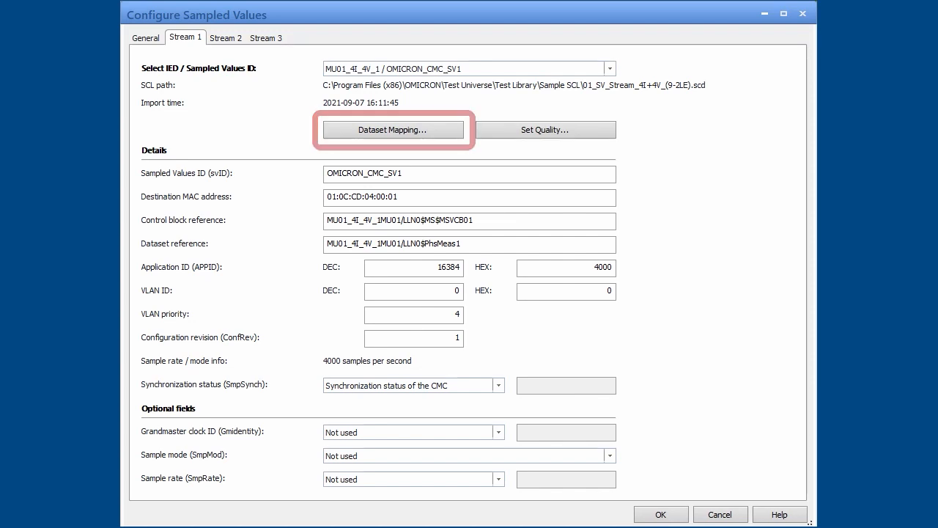
Open Stream 1's Dataset Mapping showing four currents and four voltages.
left_click(392, 129)
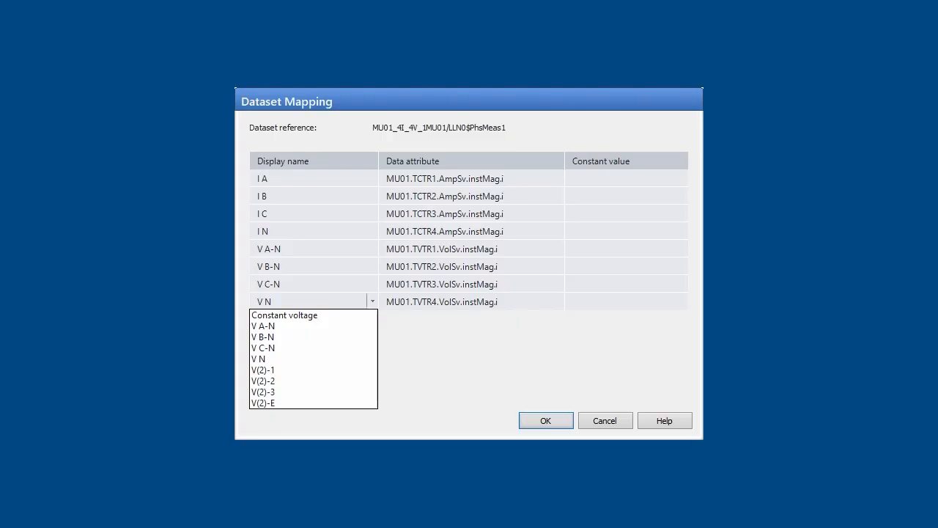